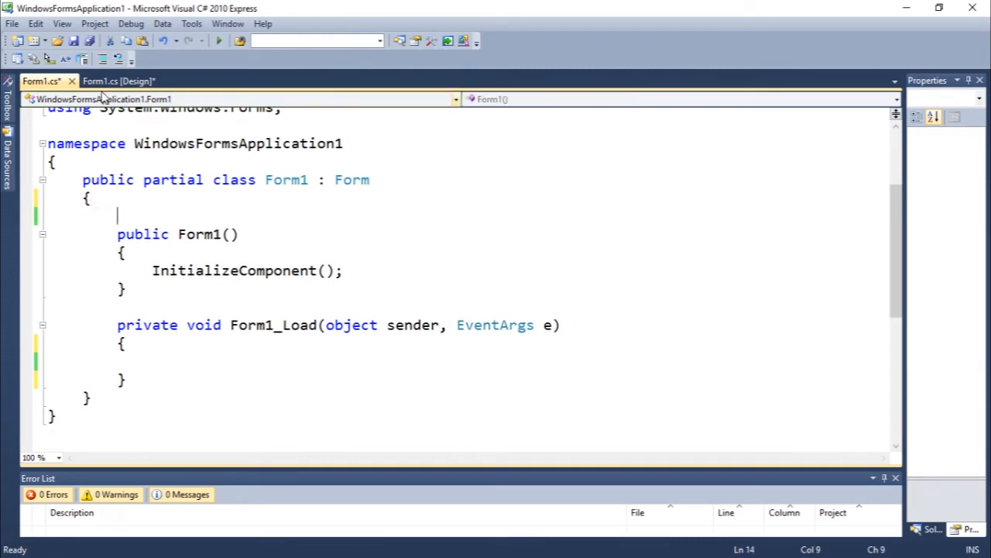
Show Form1 in the designer with the Toolbox of controls visible.
left_click(118, 80)
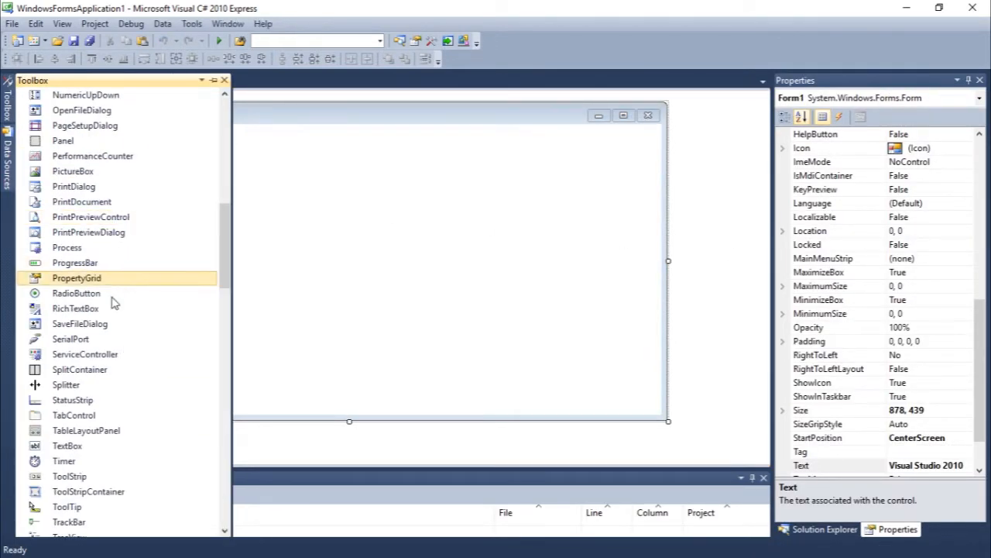
Place a RichTextBox filling the form, anchor it Top, Bottom, Left, Right, and run the app.
left_click_drag(74, 307, 390, 301)
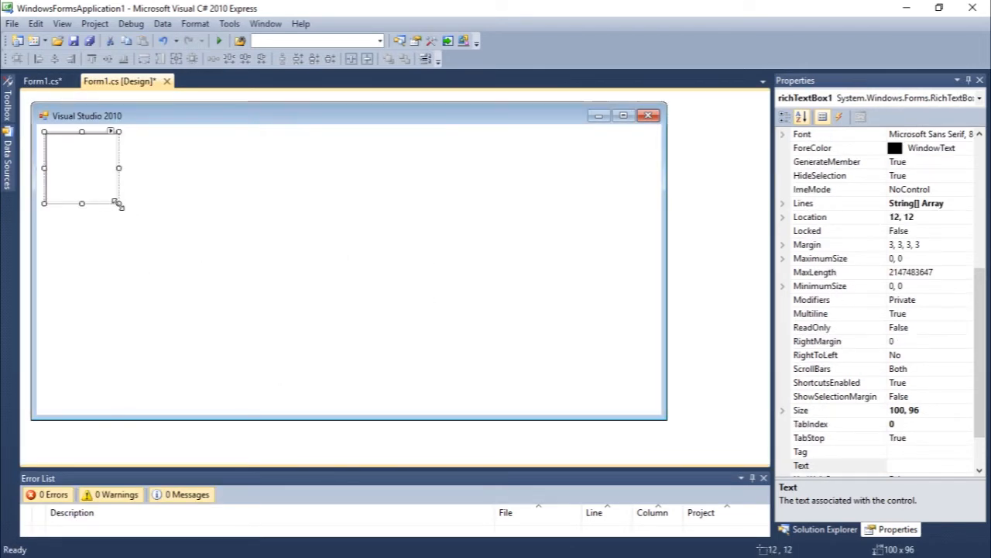
left_click_drag(118, 203, 654, 406)
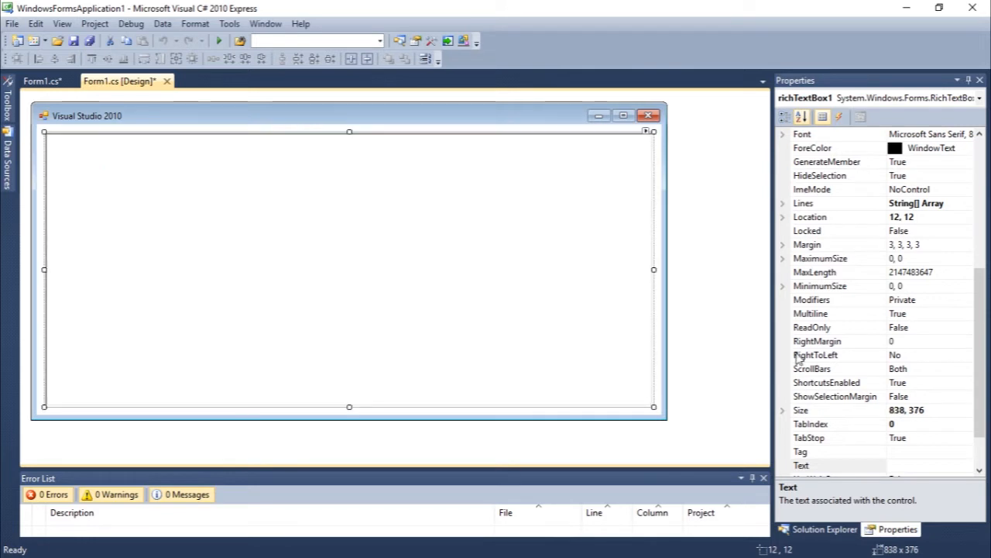
left_click(837, 301)
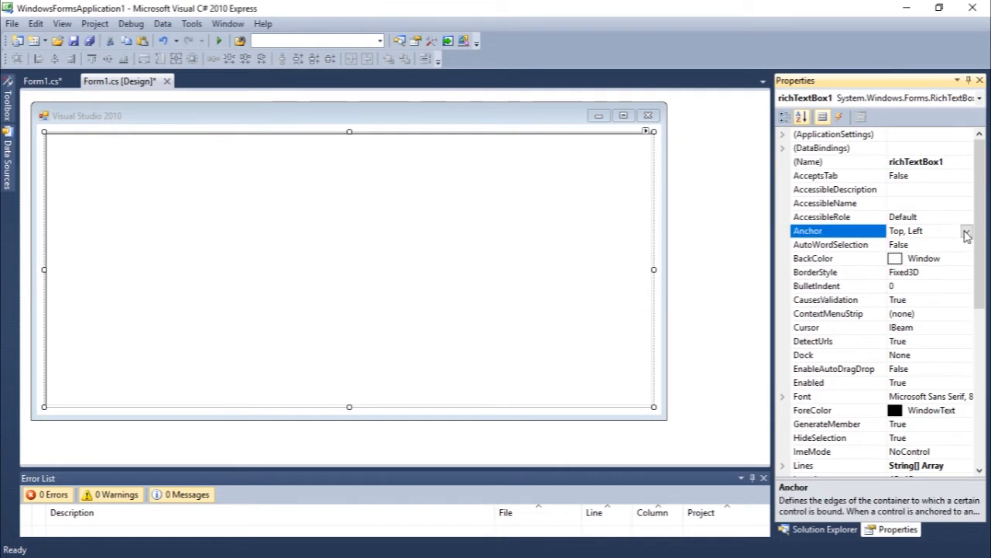
left_click(967, 231)
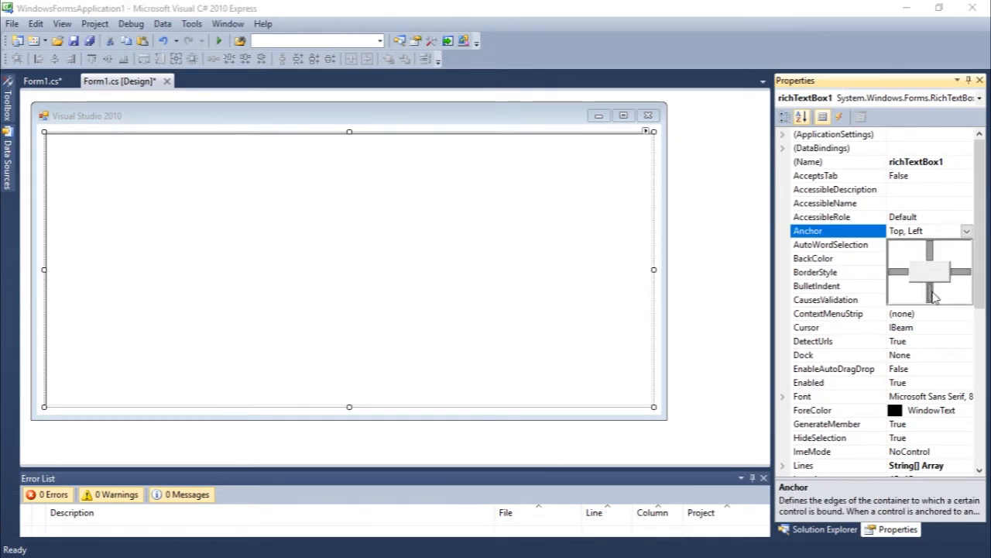
left_click(930, 291)
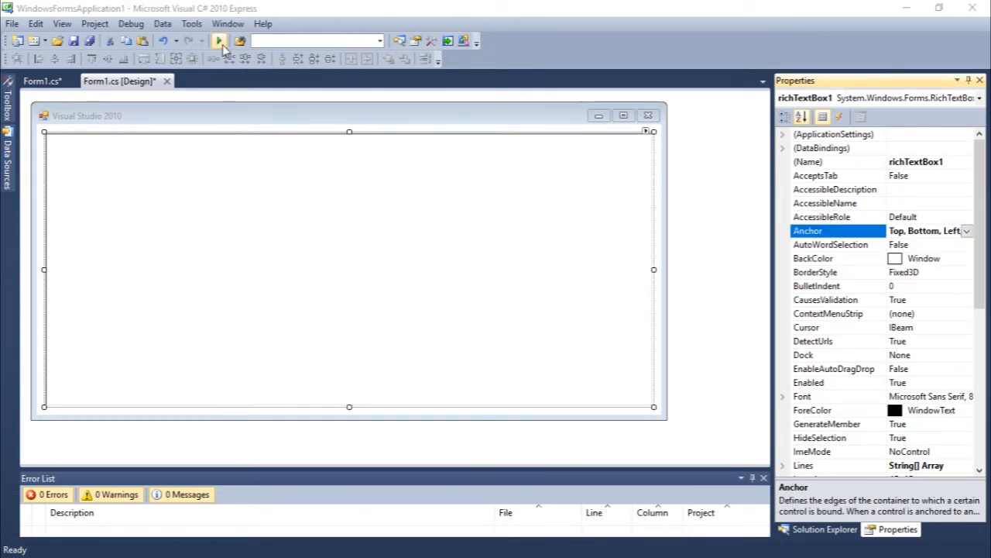
left_click(220, 40)
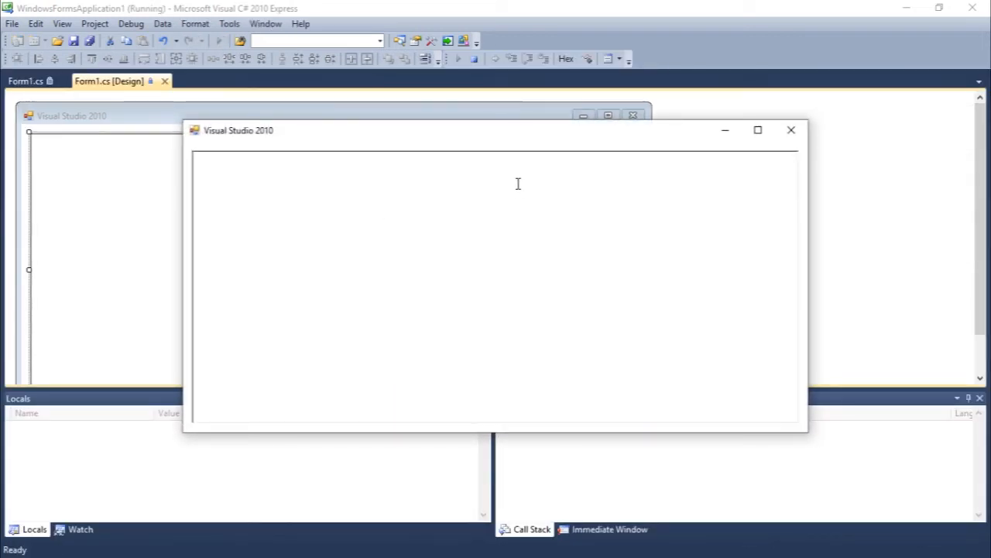
Enter a few lines of throwaway text in the running form's rich text box.
type("lghghgfh")
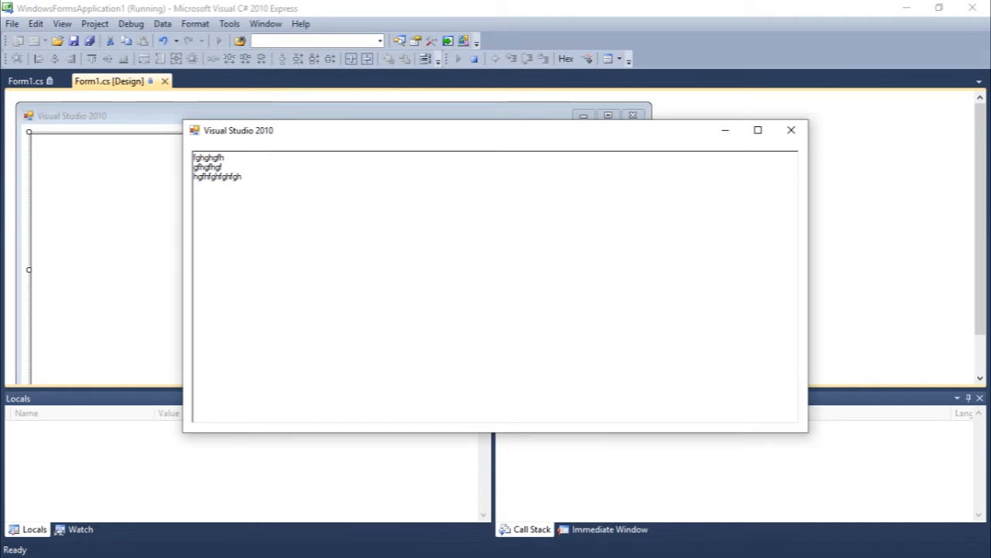
type("gfh")
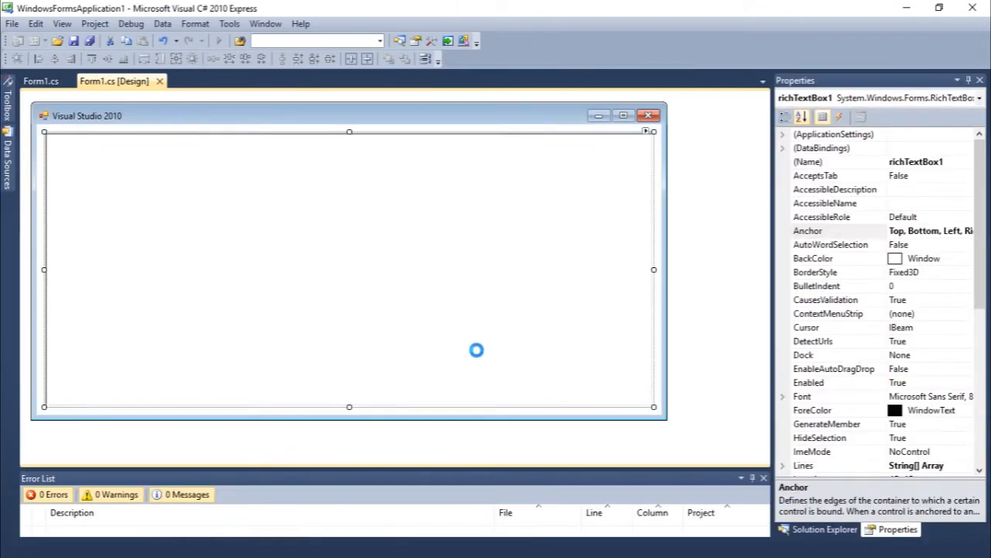
mouse_move(352, 134)
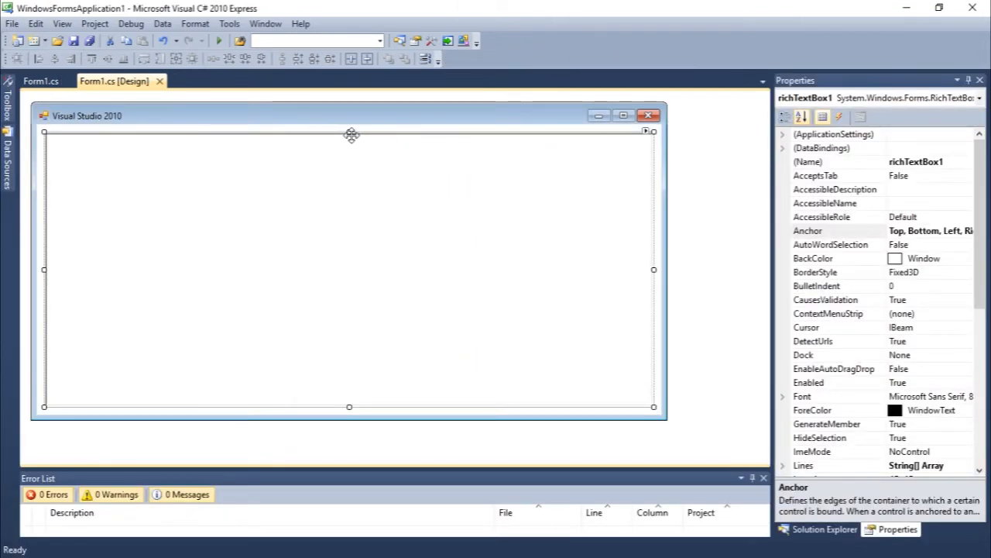
Add a 'Change Font:' button at the form's top-left above the text box and create its click handler.
left_click(8, 124)
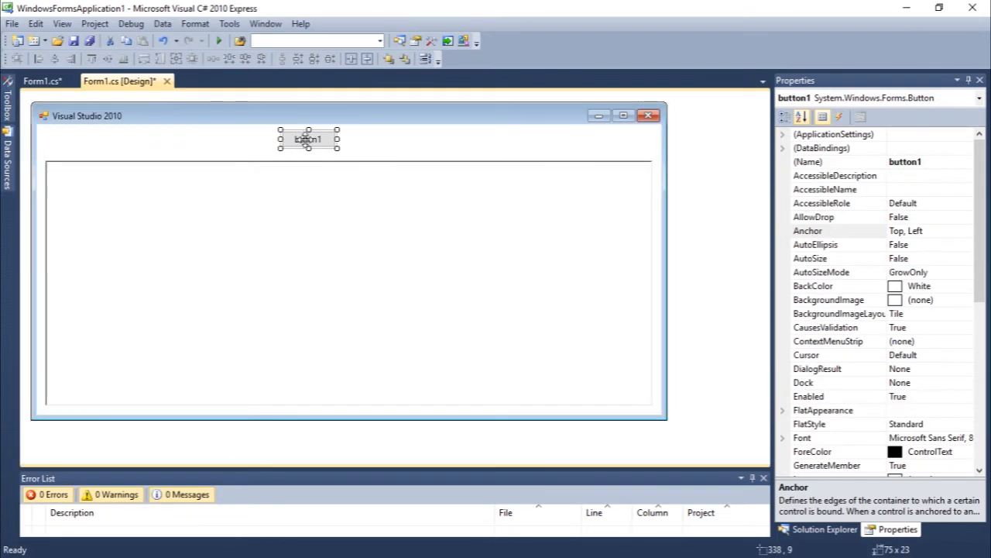
left_click_drag(308, 139, 72, 141)
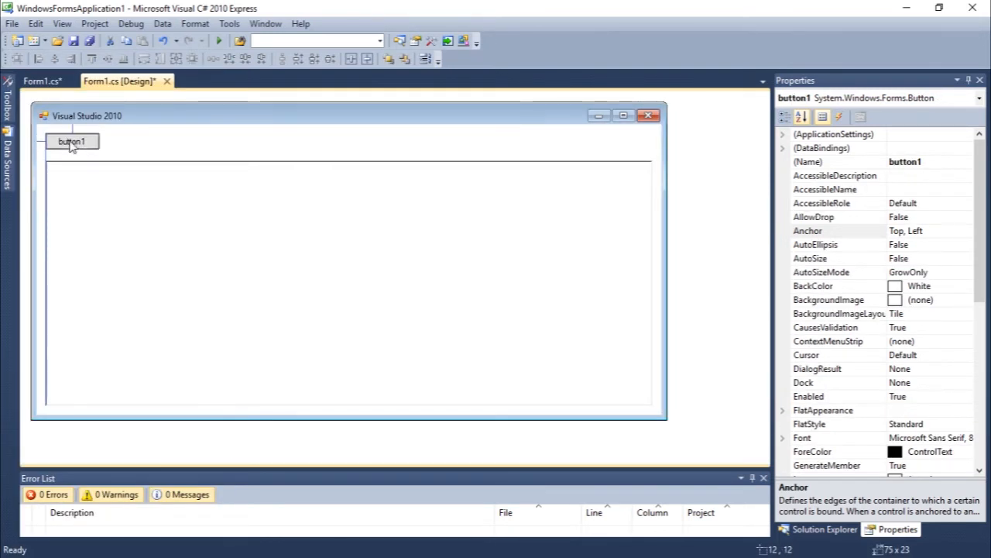
left_click_drag(99, 151, 114, 155)
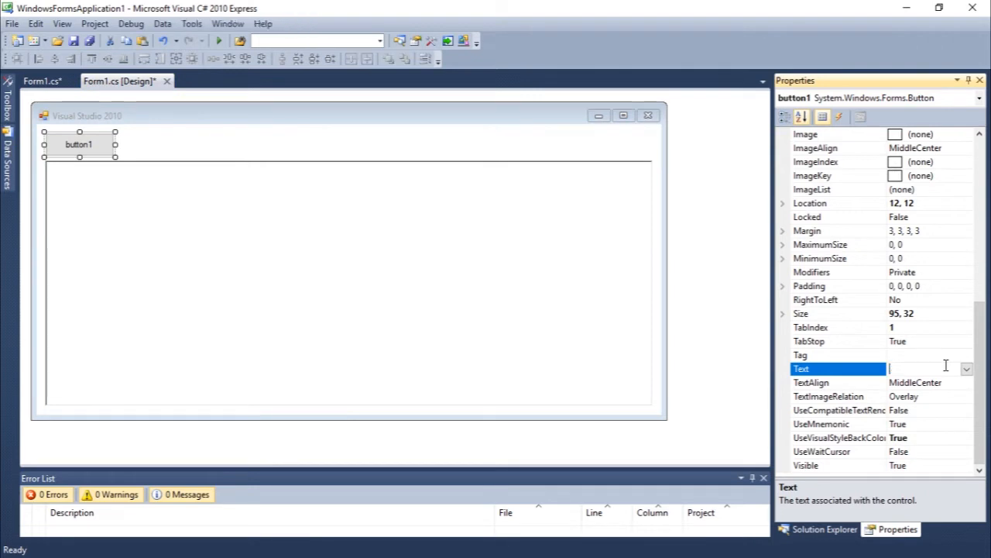
type("Change Font:")
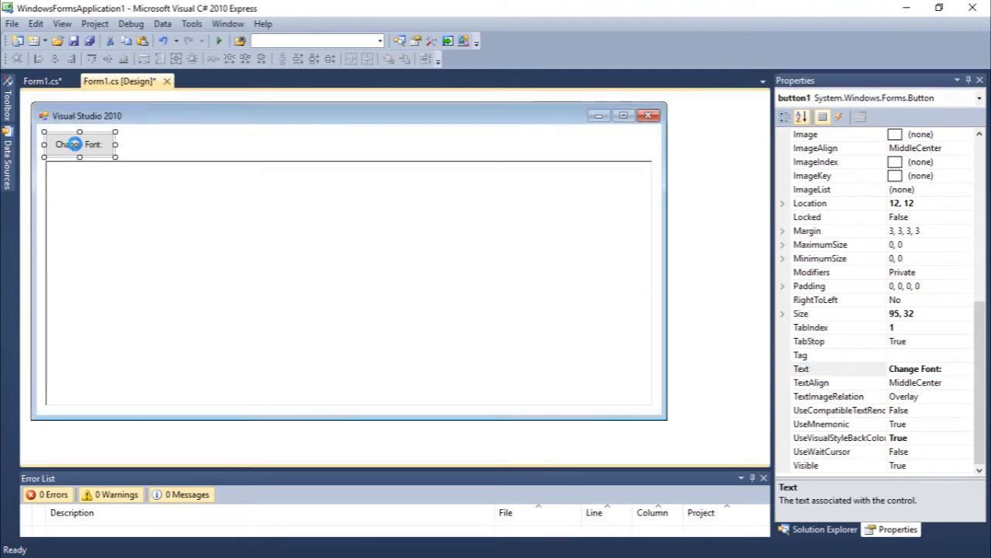
double_click(78, 144)
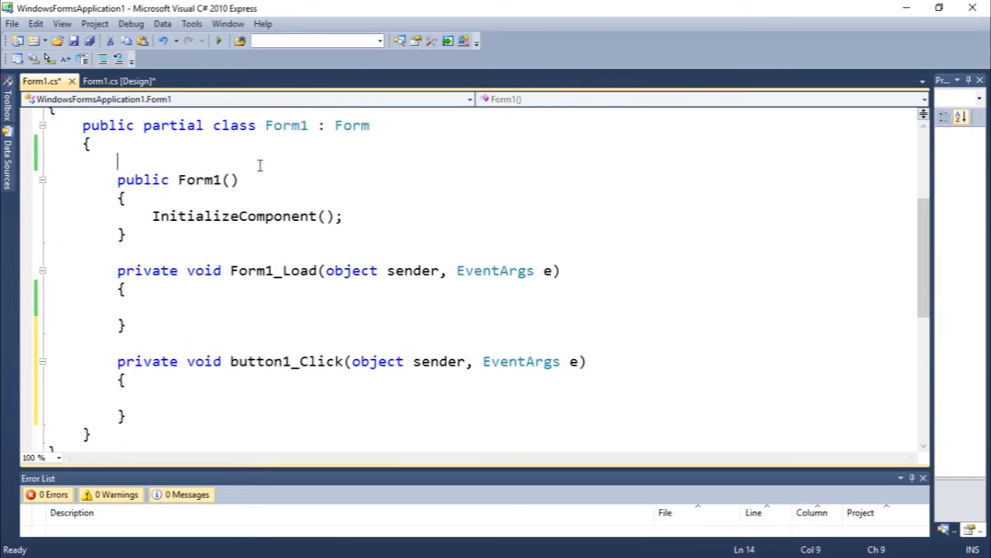
Declare private FontDialog fd = new FontDialog(); at the top of the Form1 class.
type("pri")
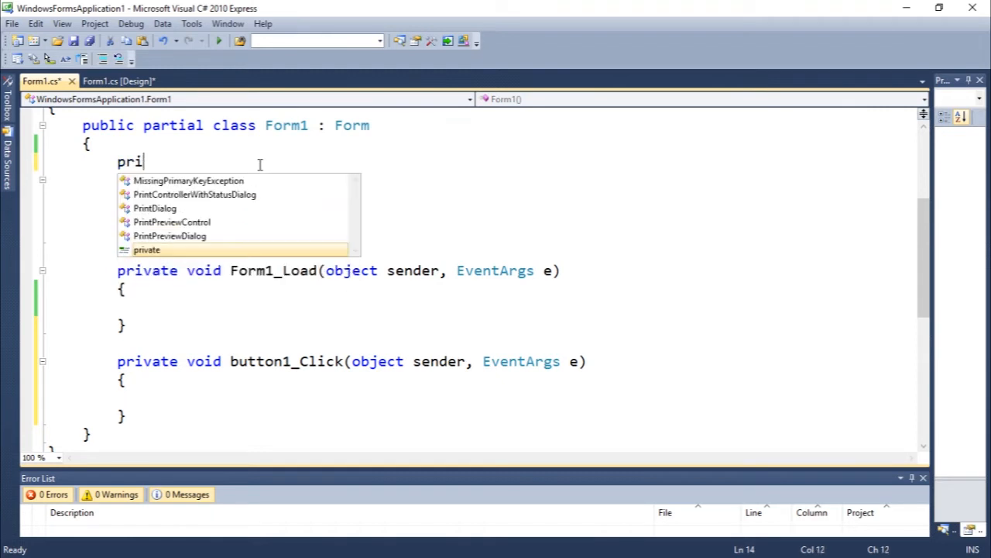
type("vate fontDialog f")
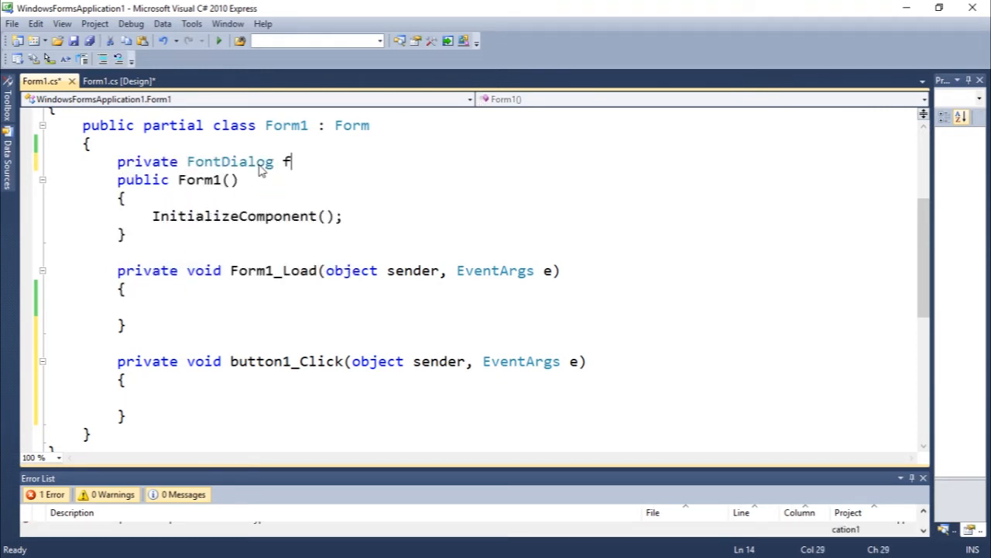
type("d = n")
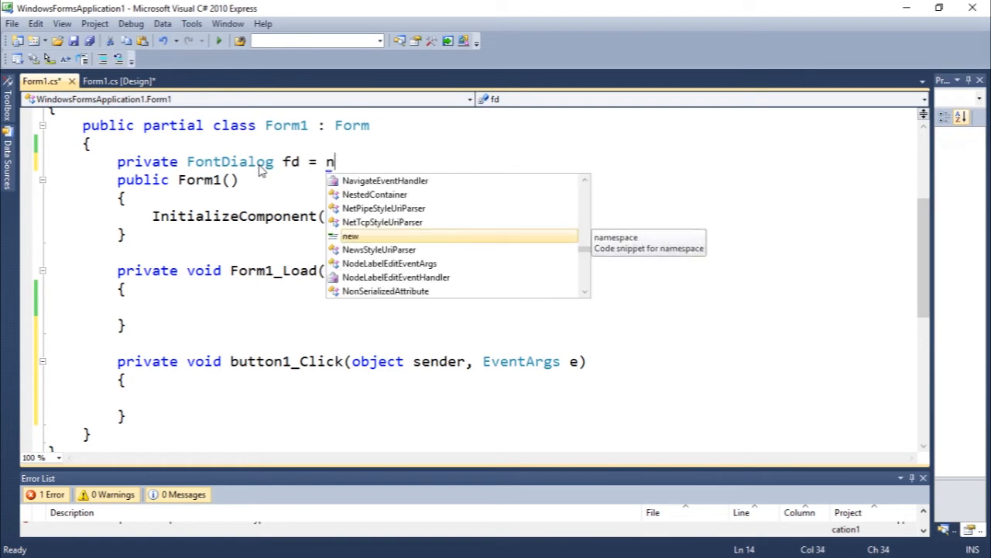
type("ew FontDialog();")
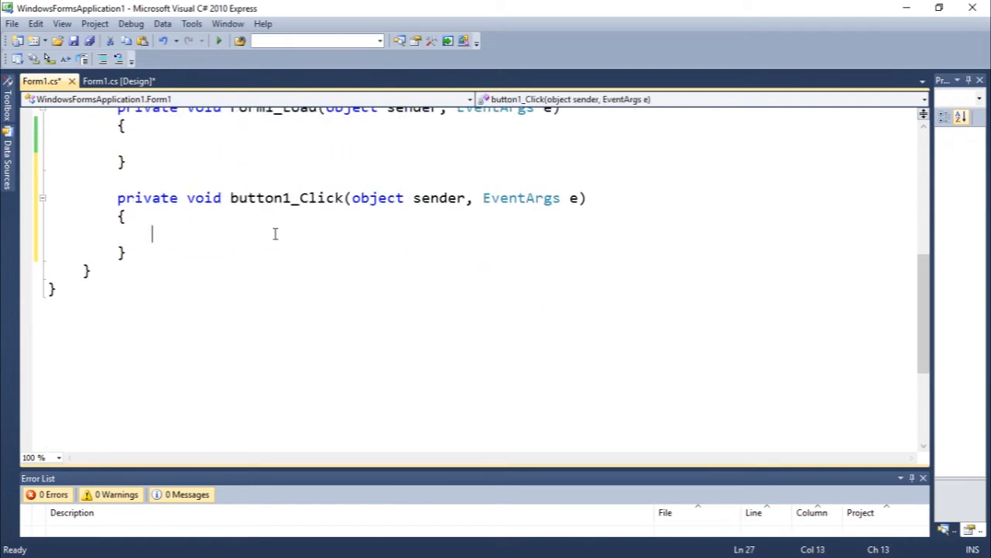
Write the condition if (fd.ShowDialog() == DialogResult.OK) in button1_Click.
type("if(")
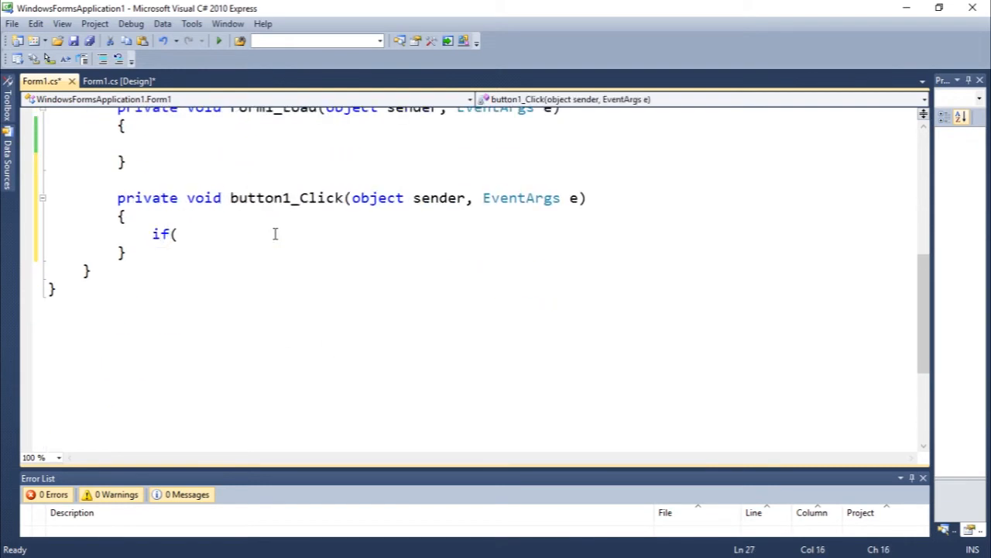
type("fd.")
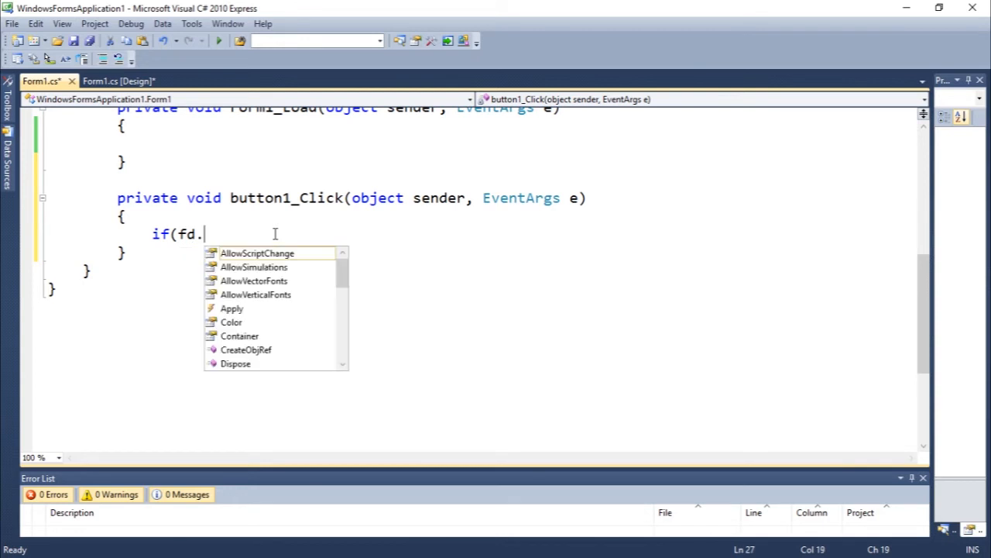
type("ShowDialog()")
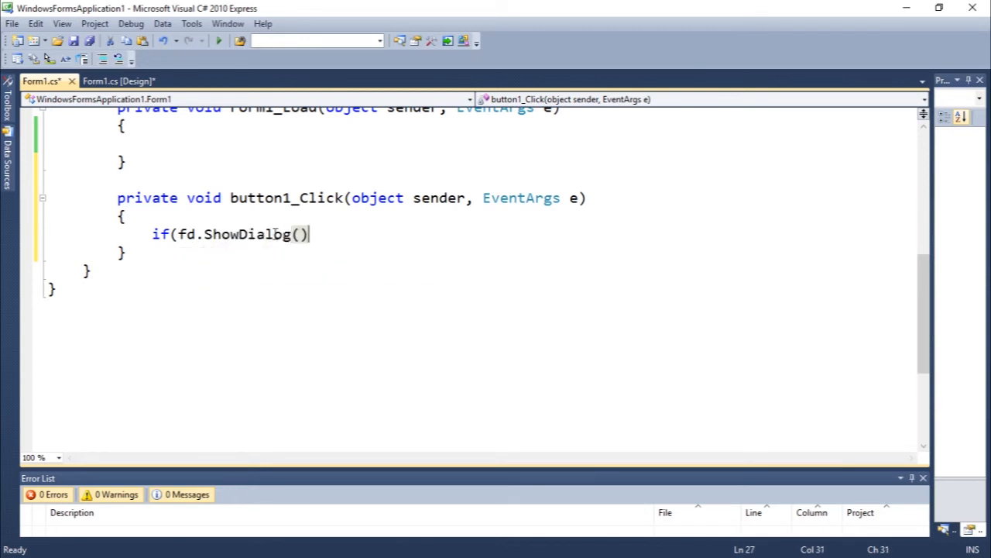
type("== DialogResult")
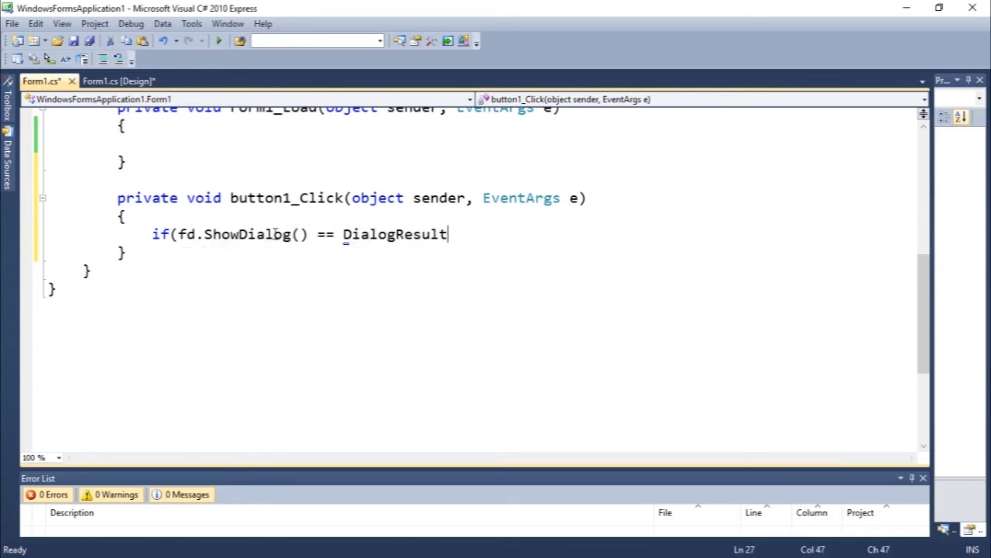
type(".OK)")
type("{")
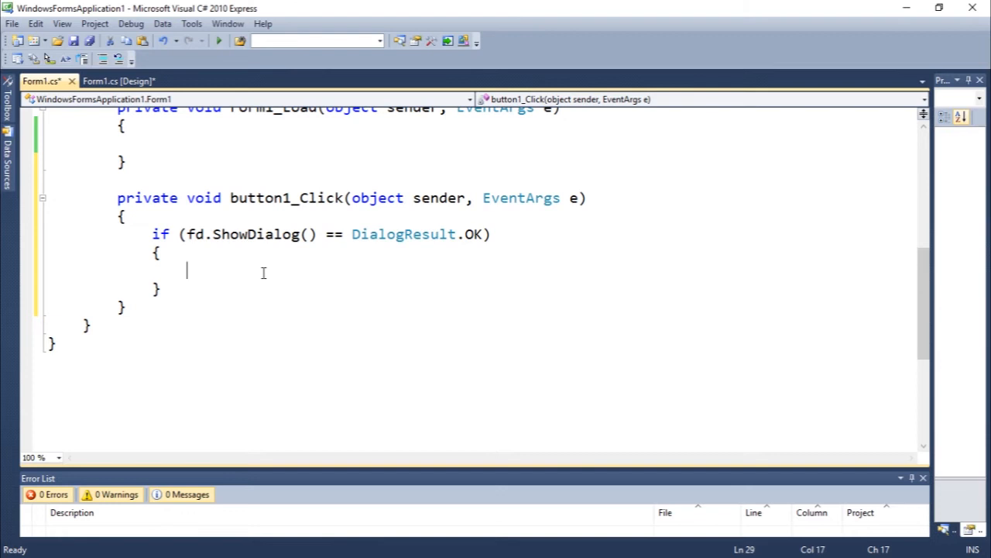
Assign this.richTextBox1.Font from fd's chosen font, then run the app.
type("this.")
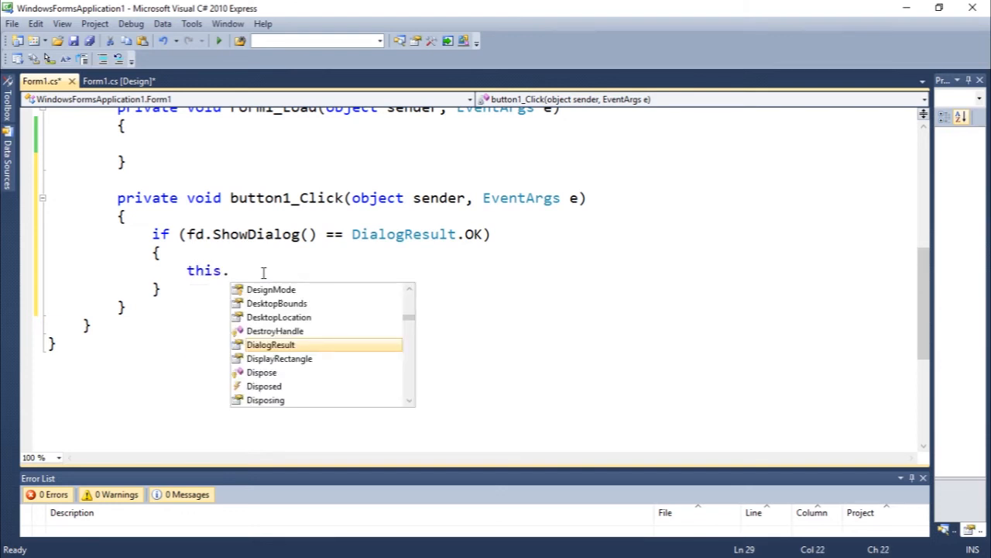
type("richTextBox1")
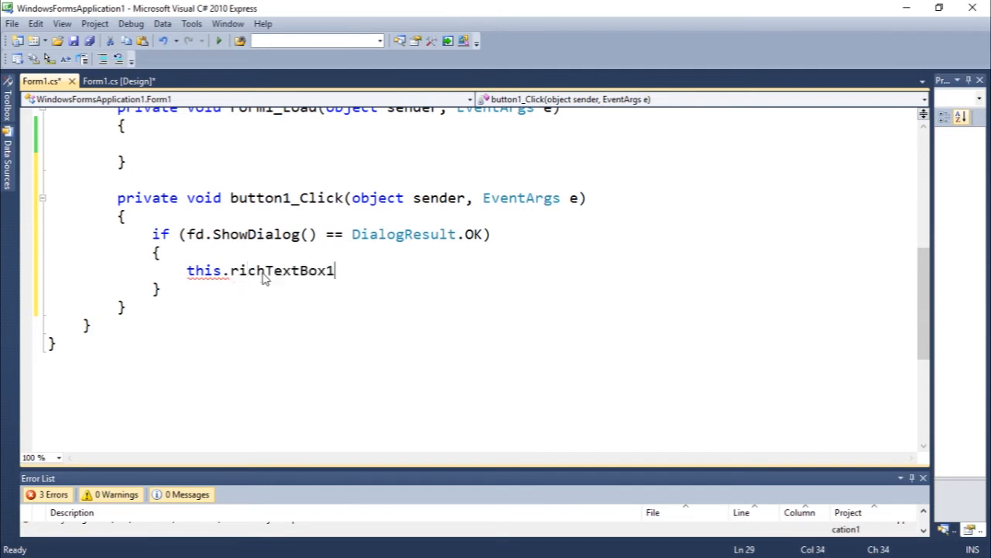
type(".Font =")
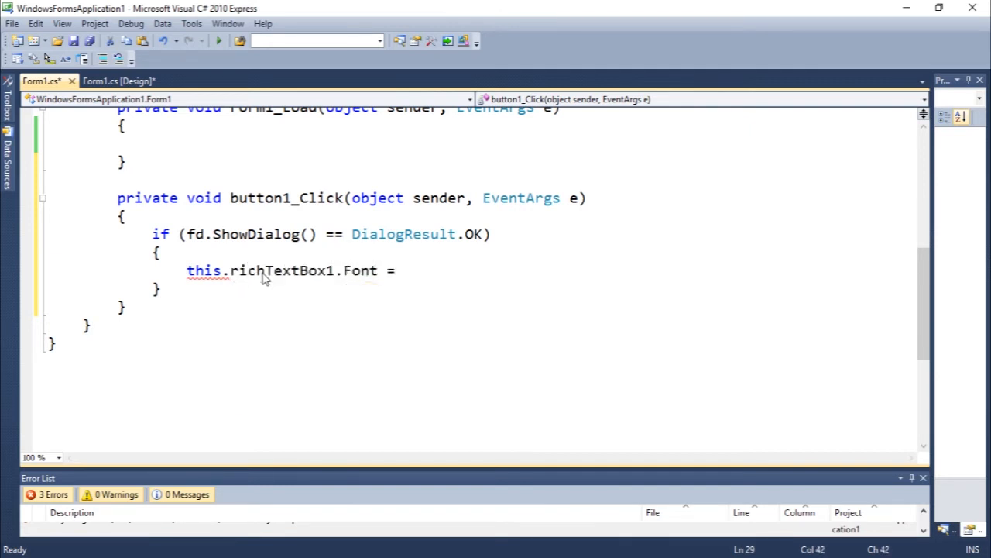
type("fd.")
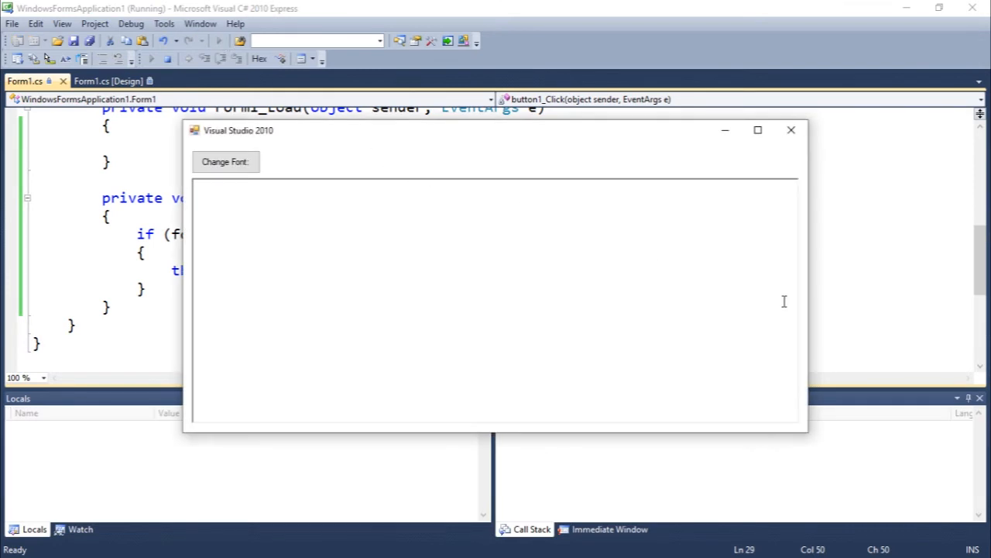
Enter 'import os' and a numbers list comprehension over range(10) in the text box.
type("fgfdgfd")
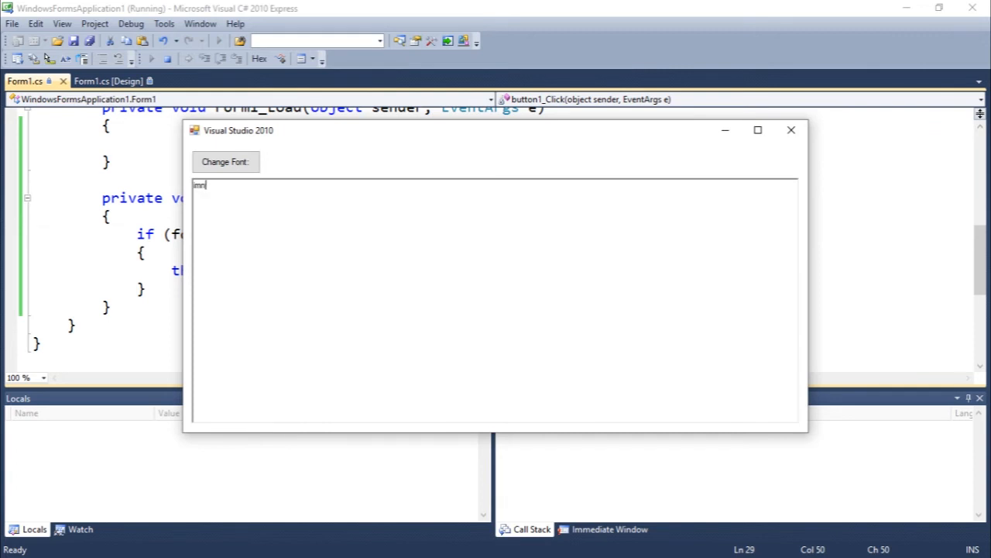
type("import os")
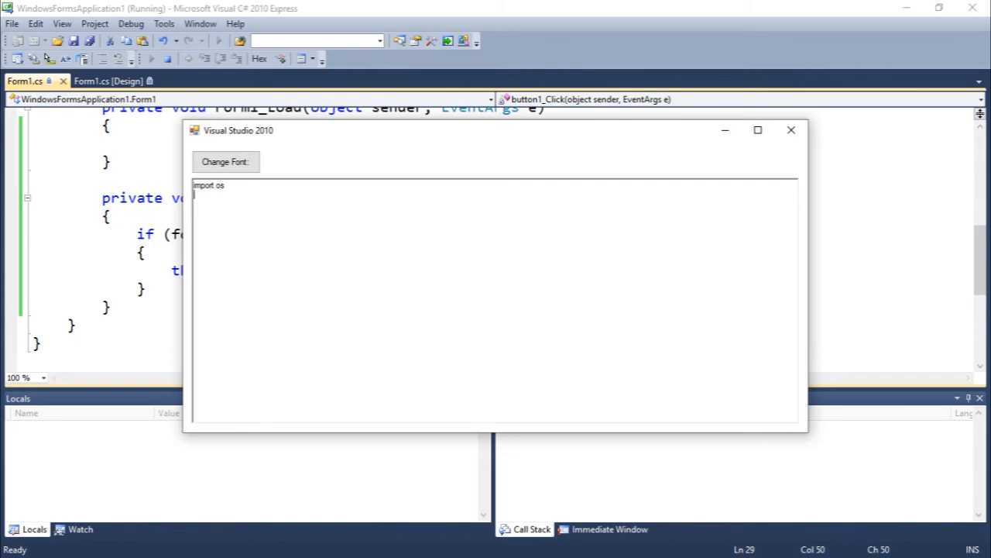
type("os")
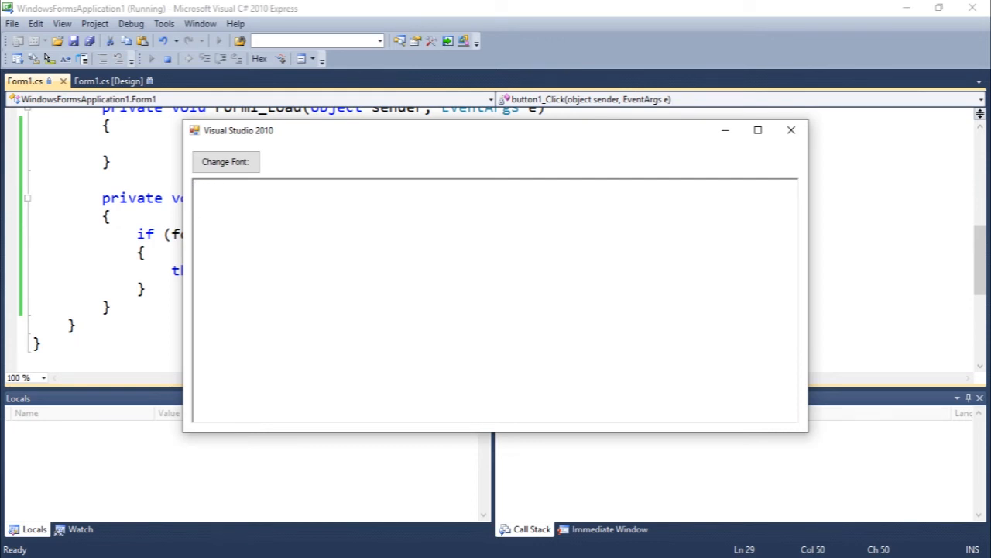
type("numbers")
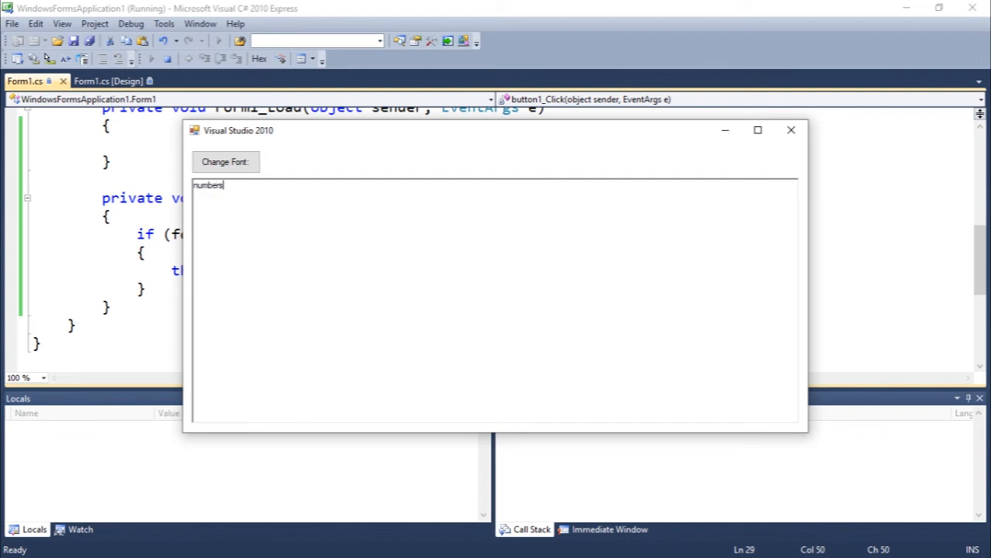
type("= (")
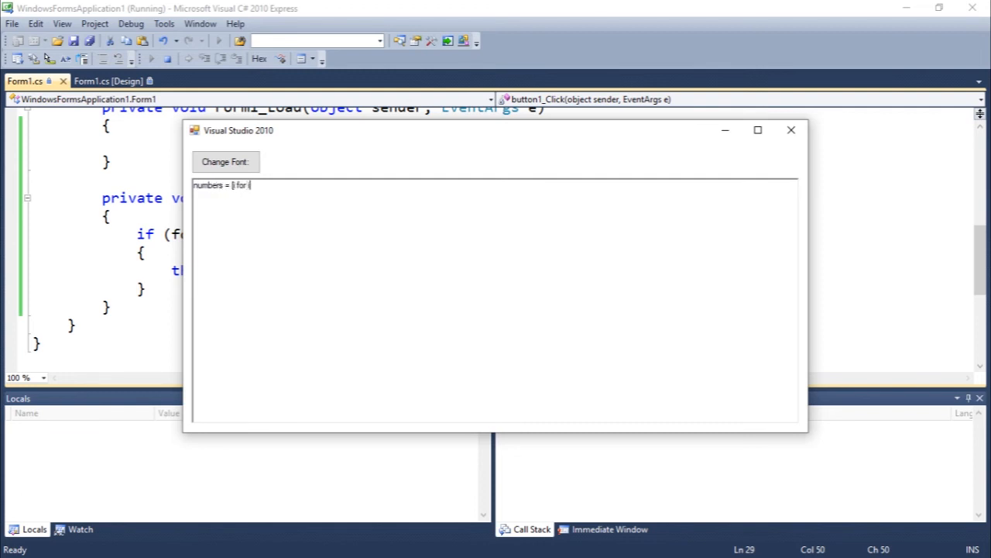
type("in range")
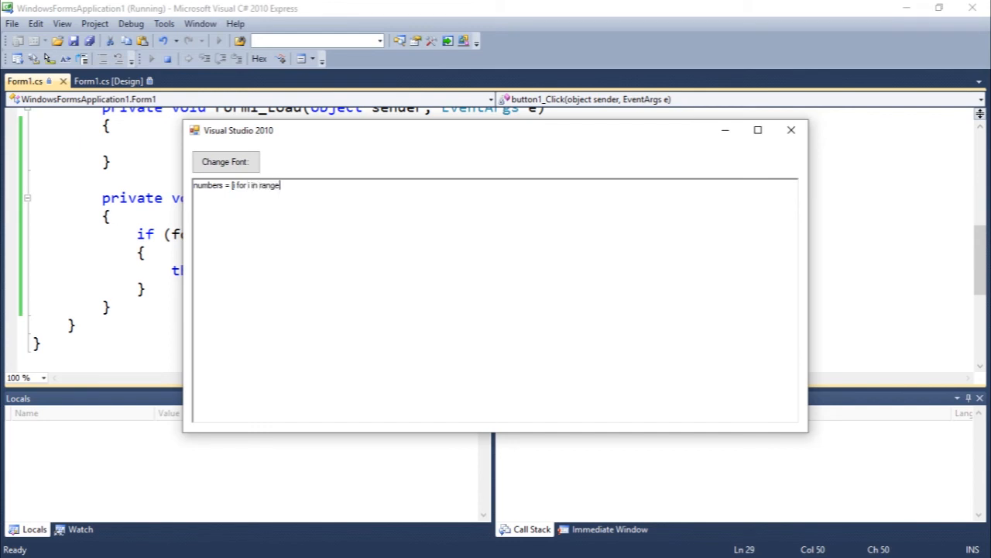
type("(10")
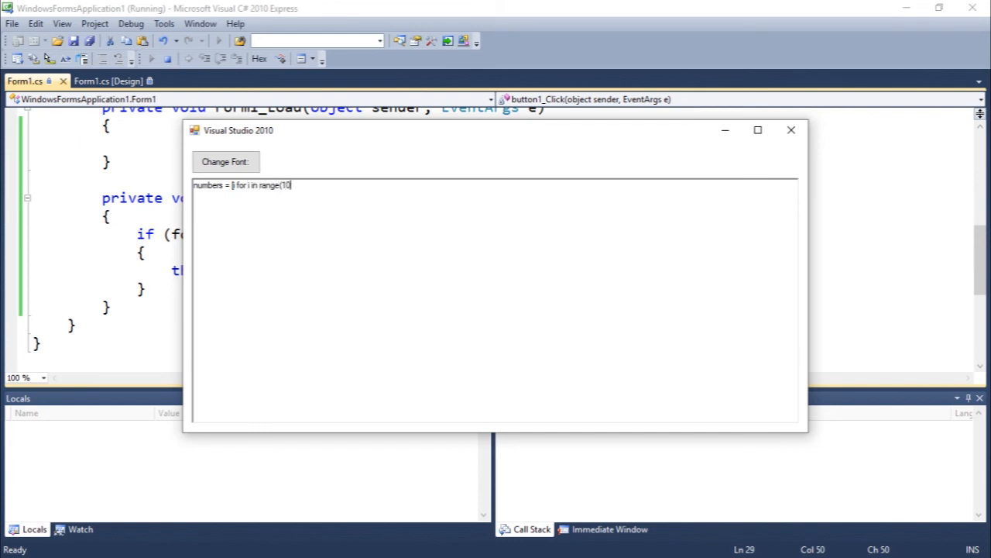
type(")]")
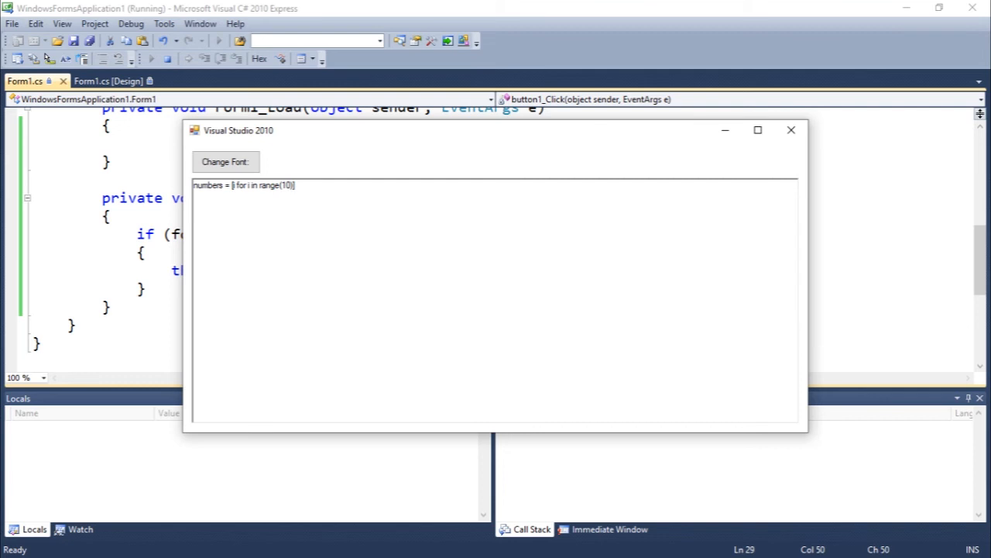
Add a 'for i in numbers:' loop with a print() line, then maximize the form window.
type("for i in")
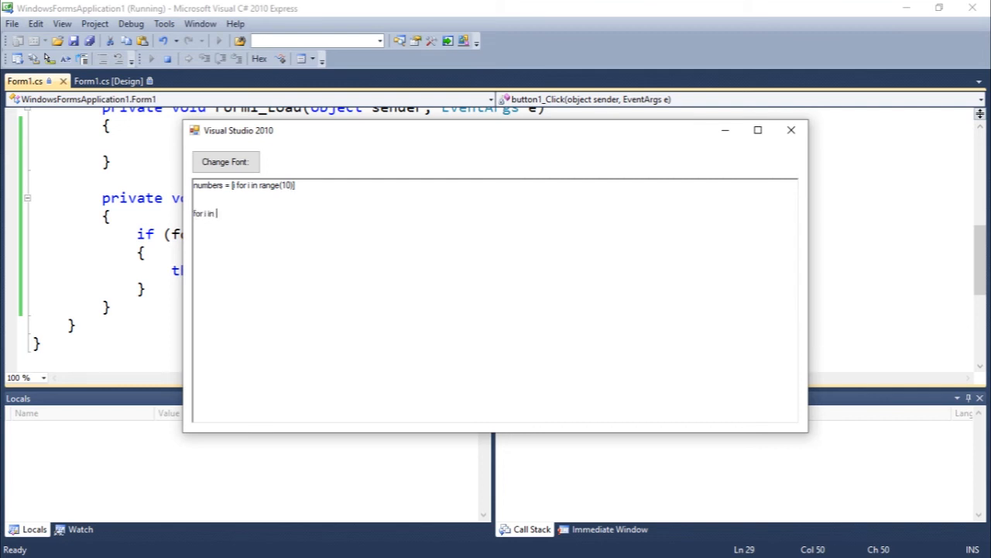
type("numbers:?")
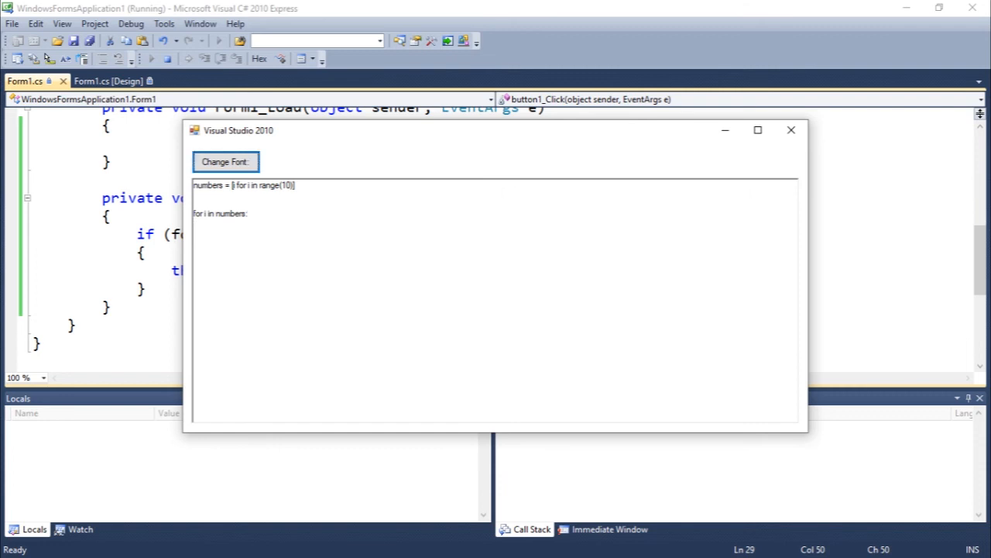
left_click(282, 225)
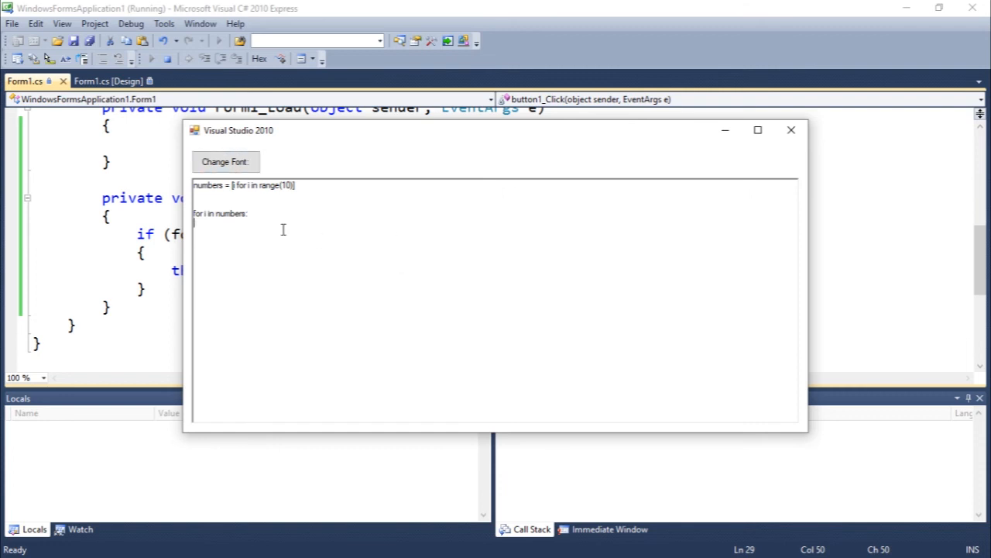
type("print")
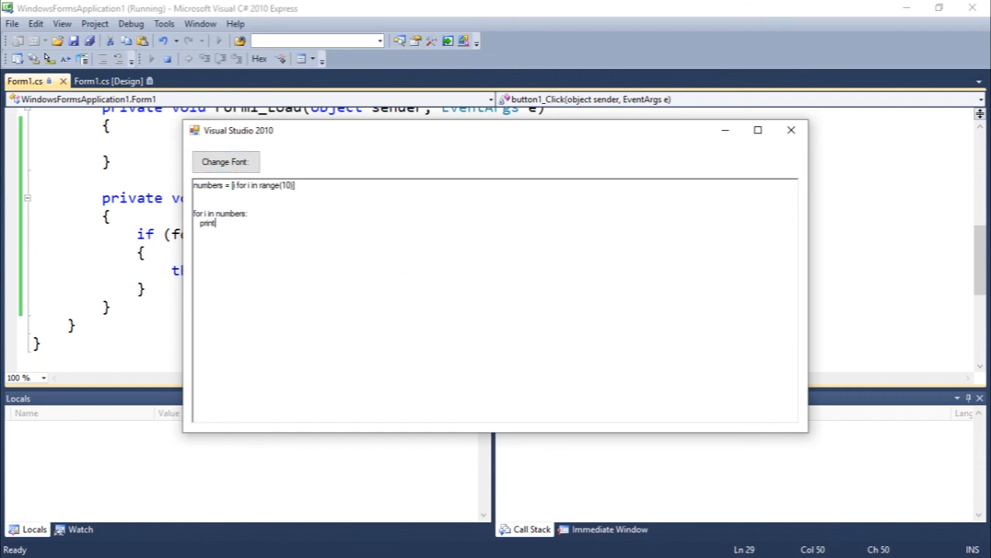
type("()")
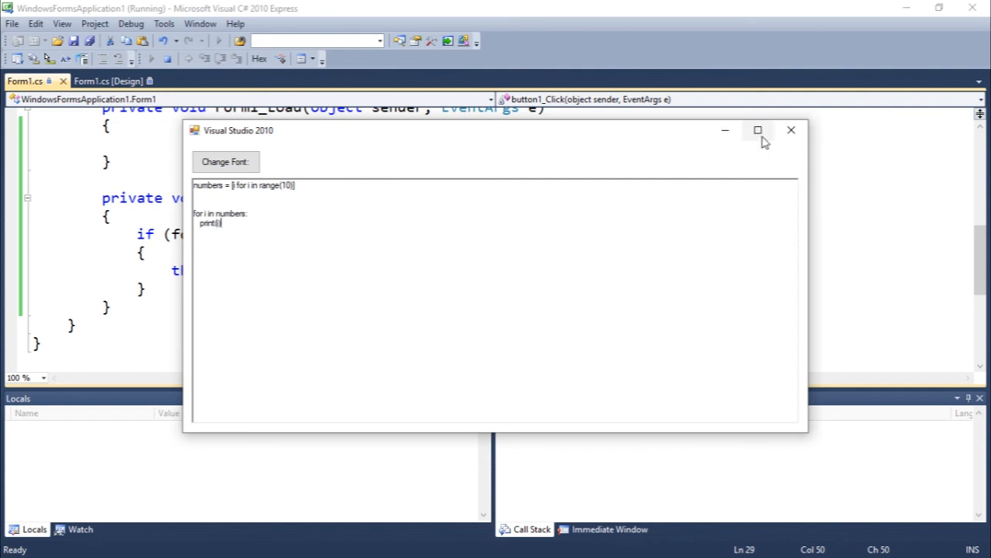
left_click(757, 130)
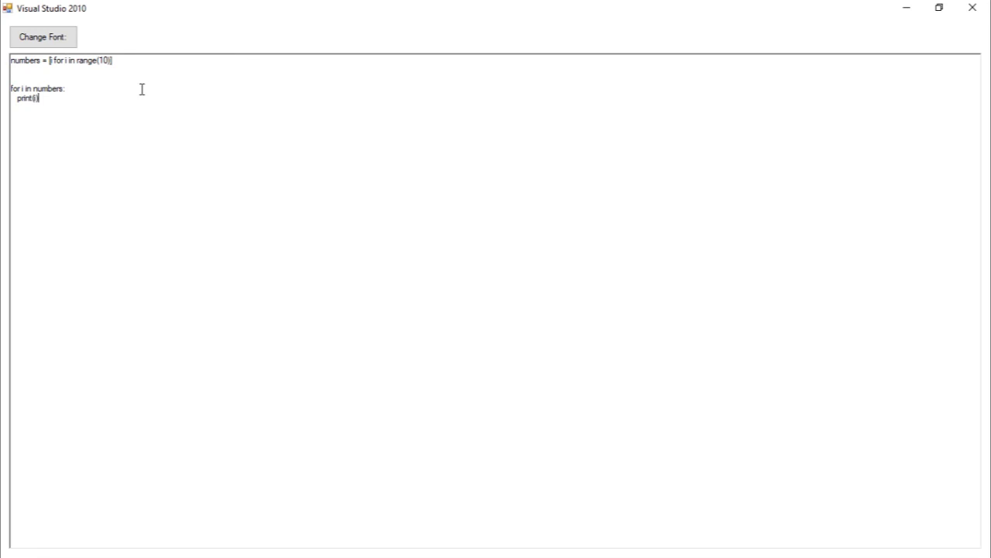
Use Change Font twice to enlarge the code, ending at size 26.
left_click(44, 37)
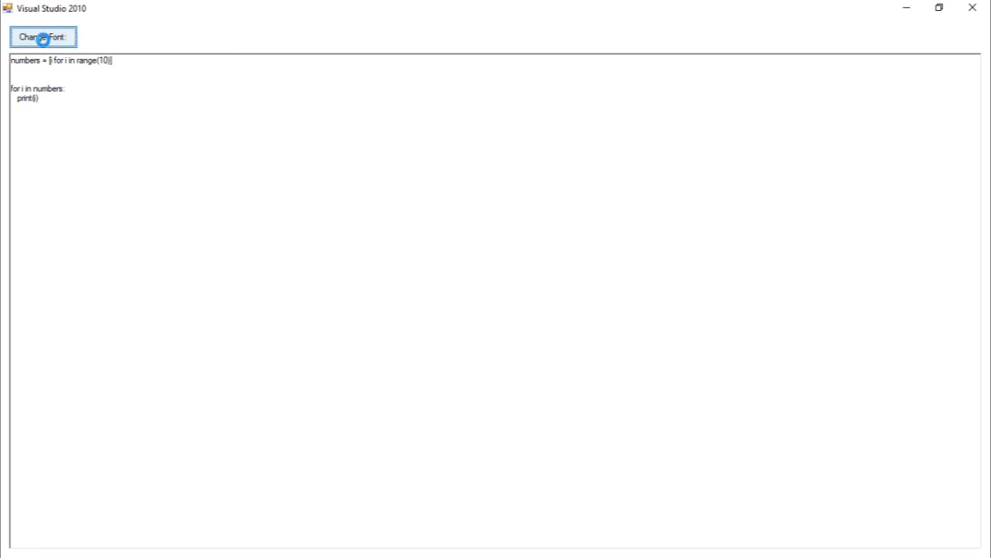
left_click(44, 37)
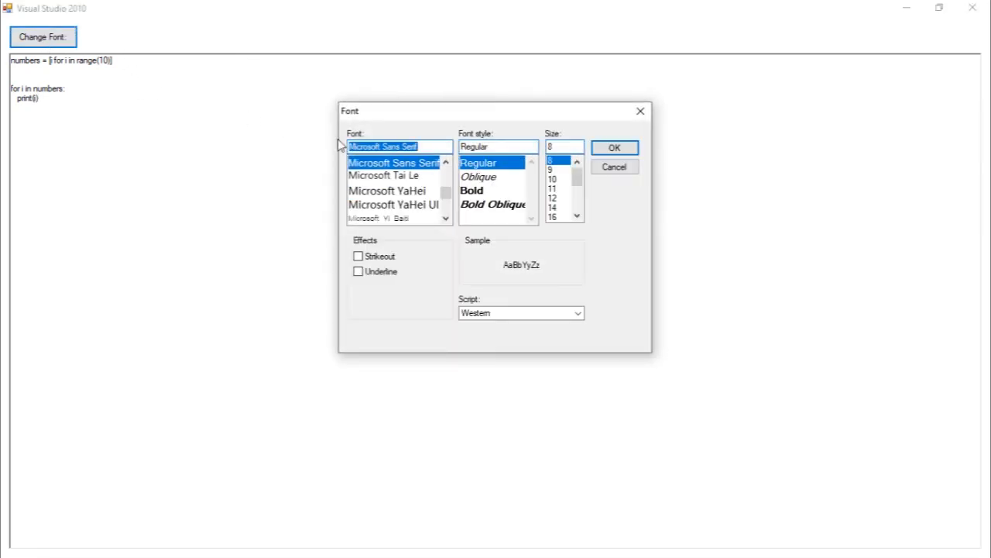
left_click(613, 148)
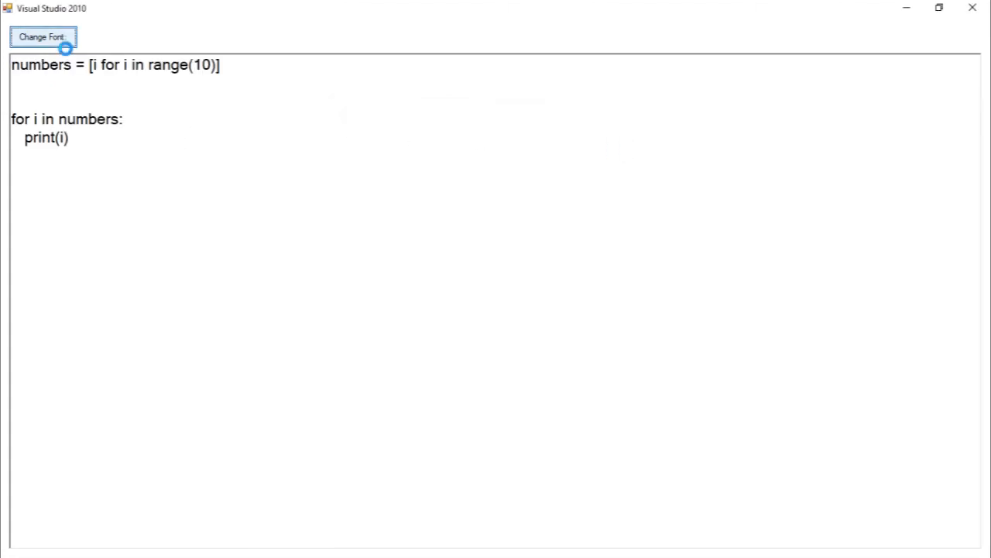
left_click(42, 38)
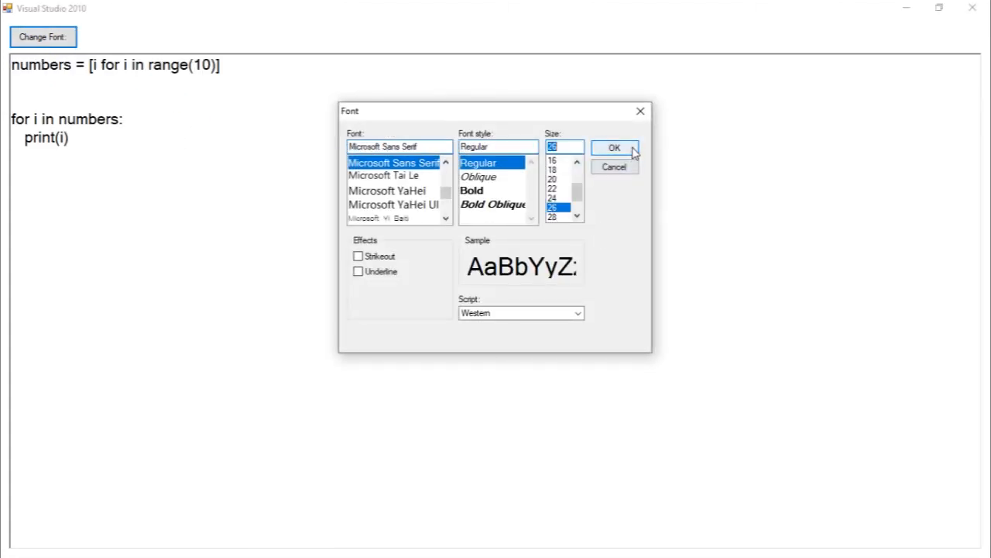
left_click(613, 148)
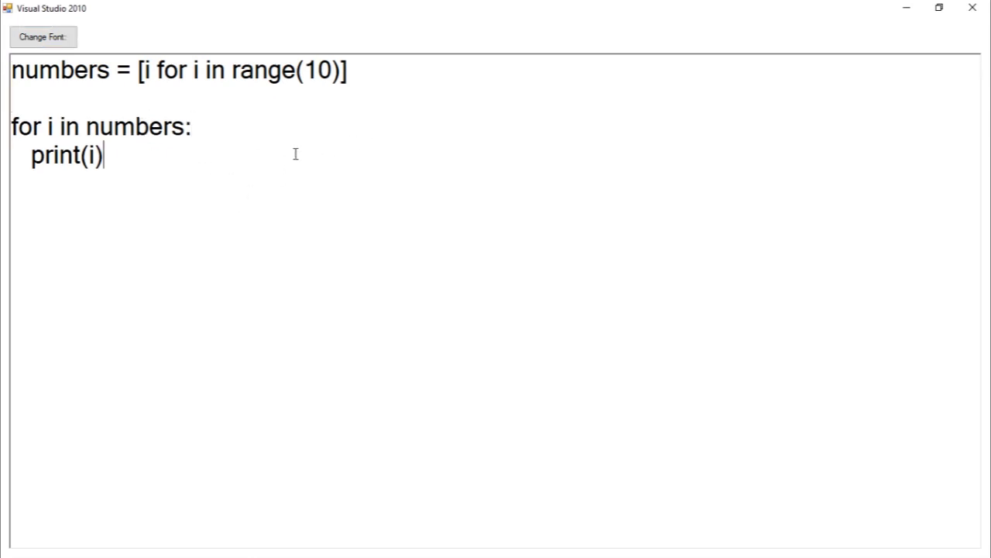
Switch the code to the Consolas typeface via Change Font and refocus the text box.
left_click(43, 37)
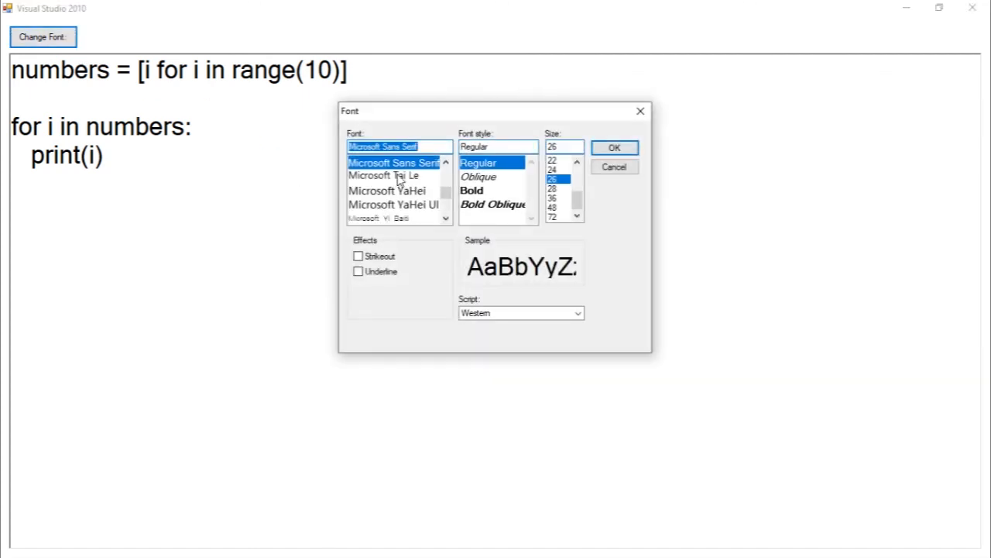
scroll("down", 3)
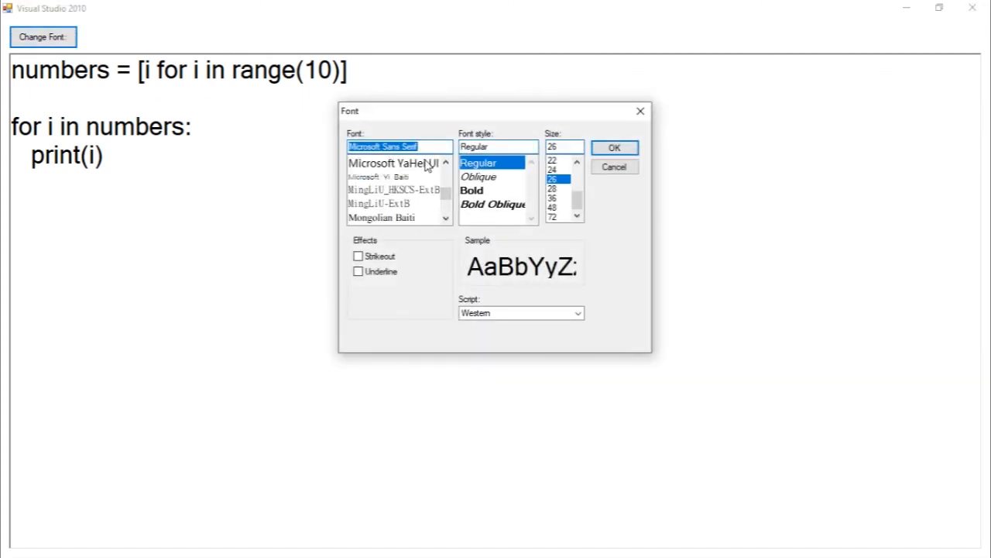
left_click(372, 163)
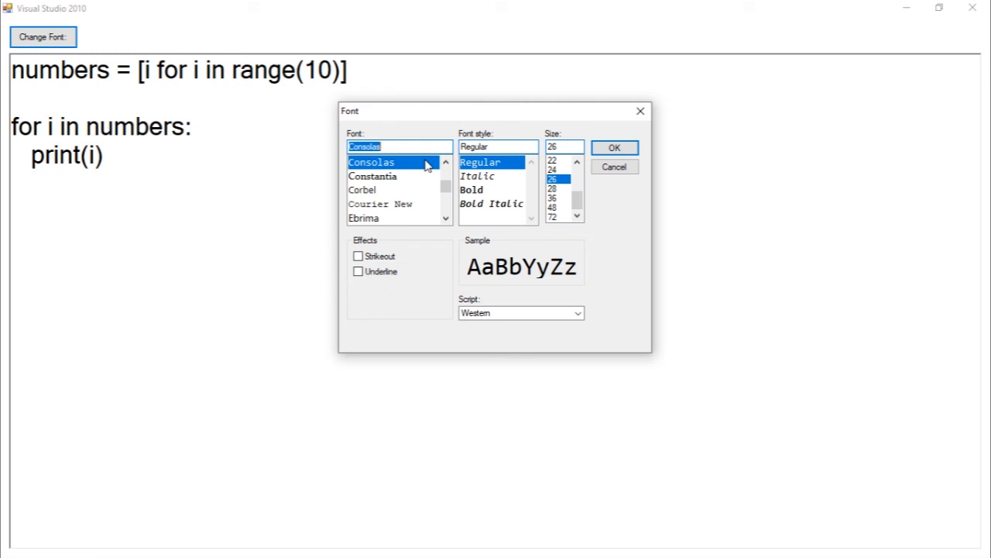
left_click(613, 147)
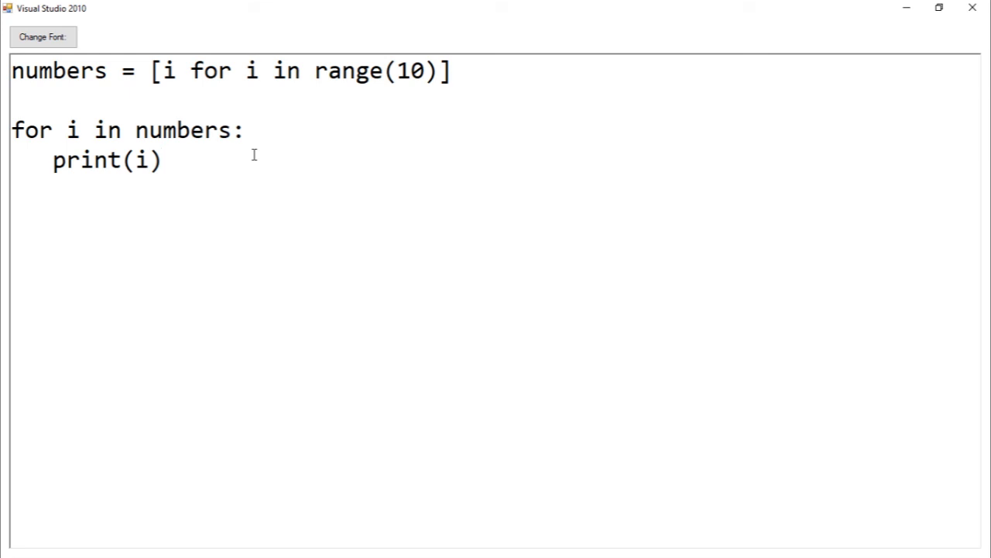
left_click(161, 159)
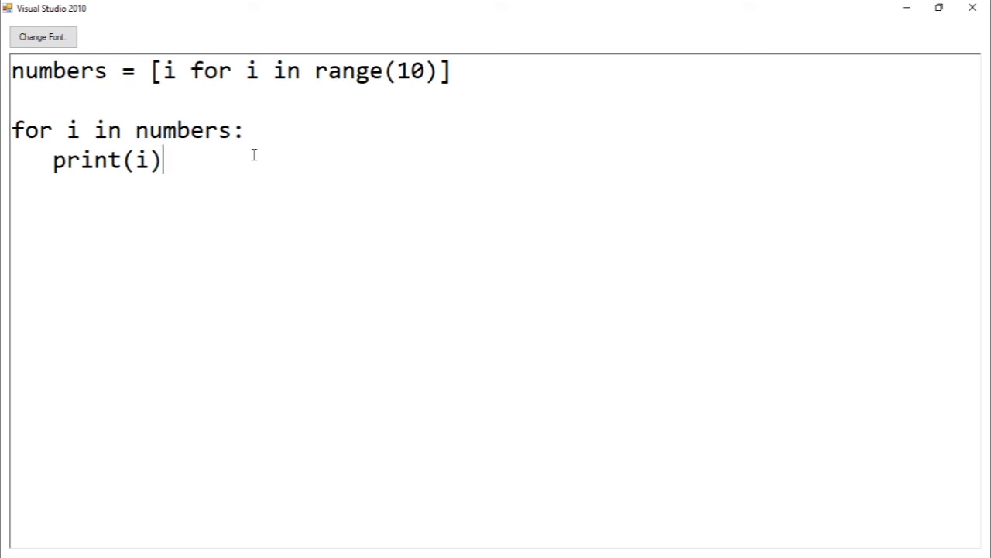